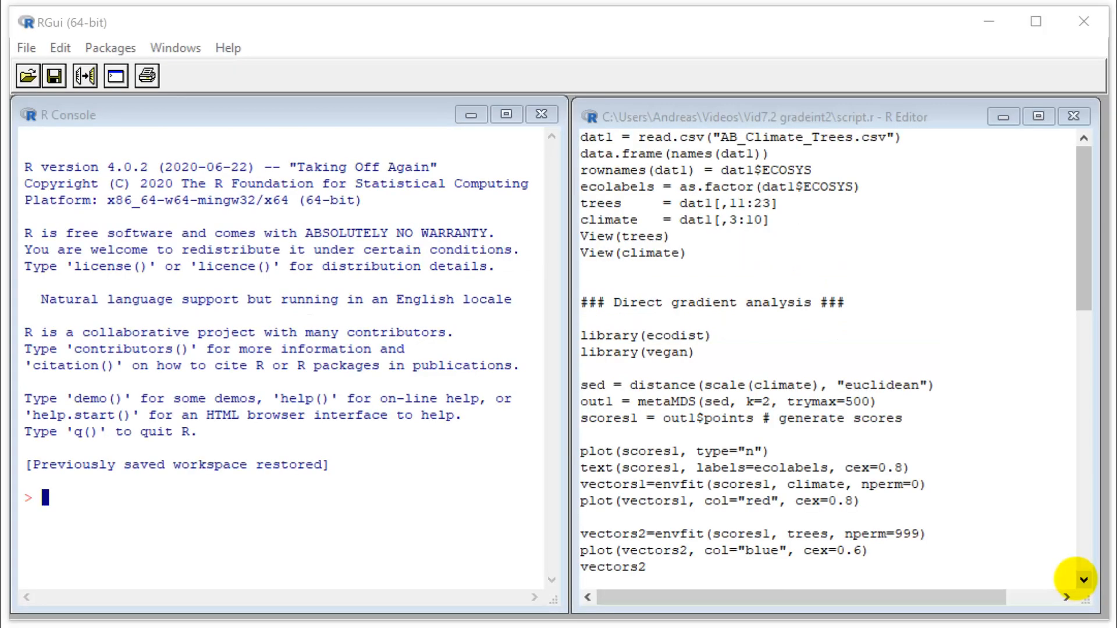
Select the read.csv call and the Trees file name on the data-loading line.
click(636, 137)
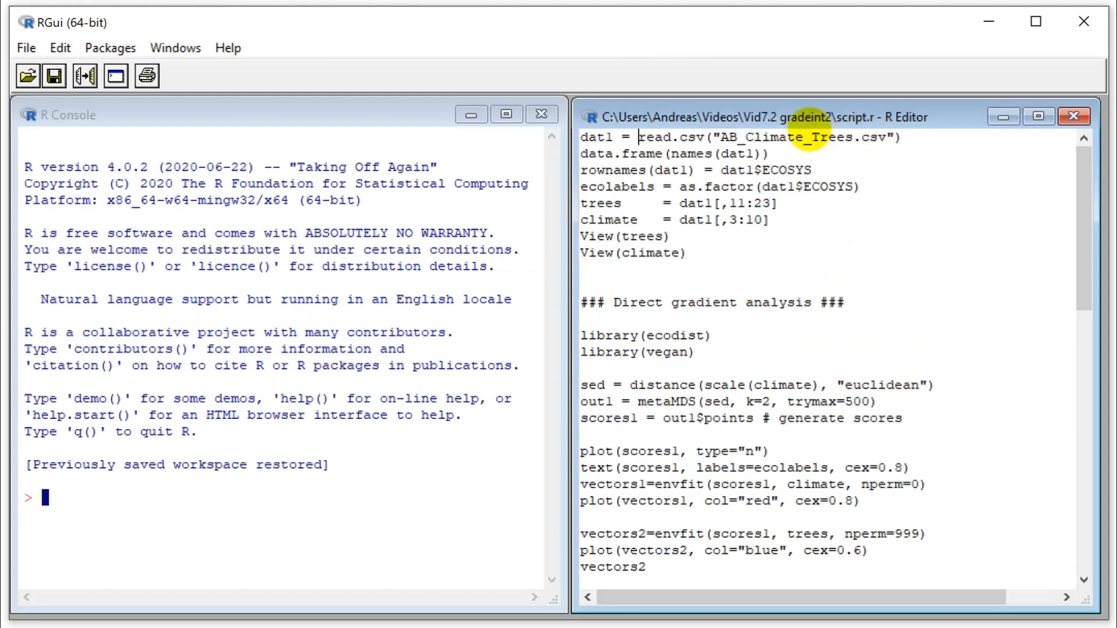
double_click(769, 139)
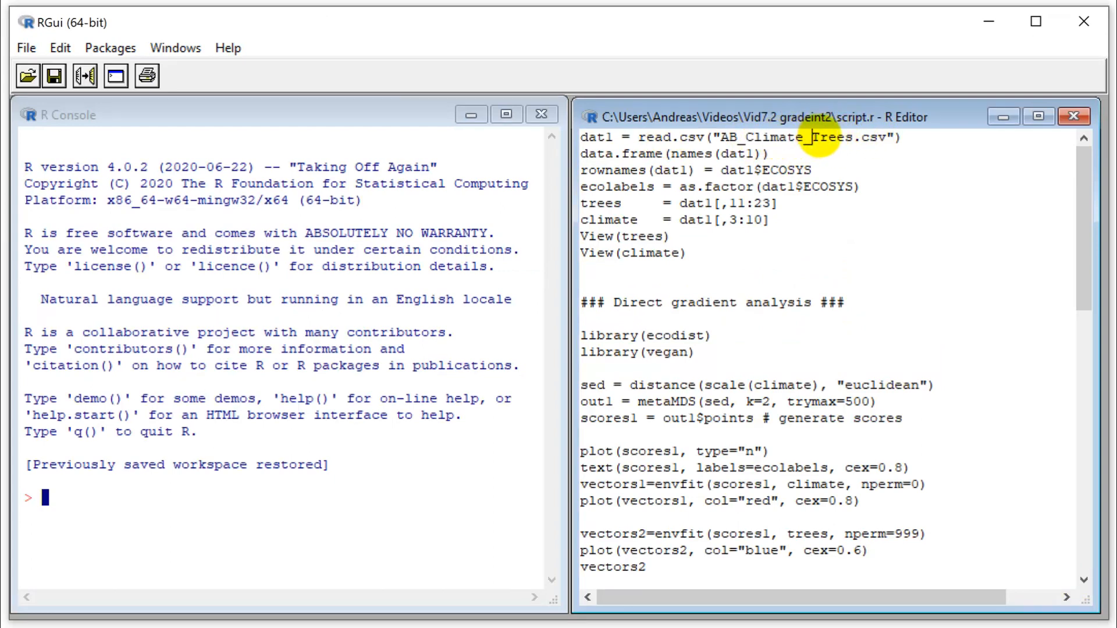
double_click(830, 138)
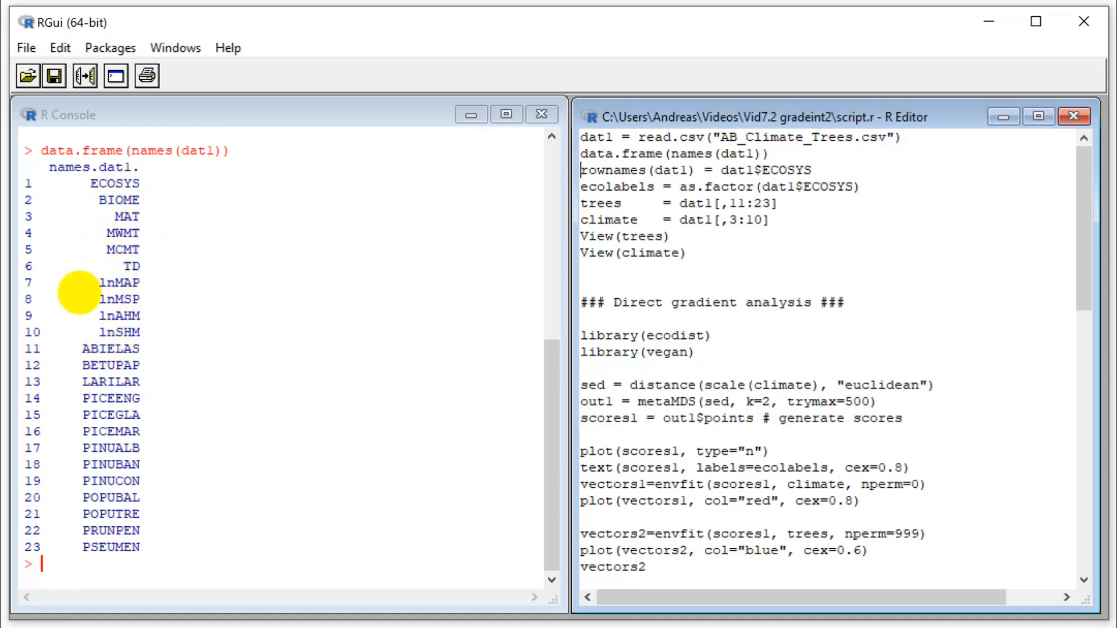
mouse_move(123, 232)
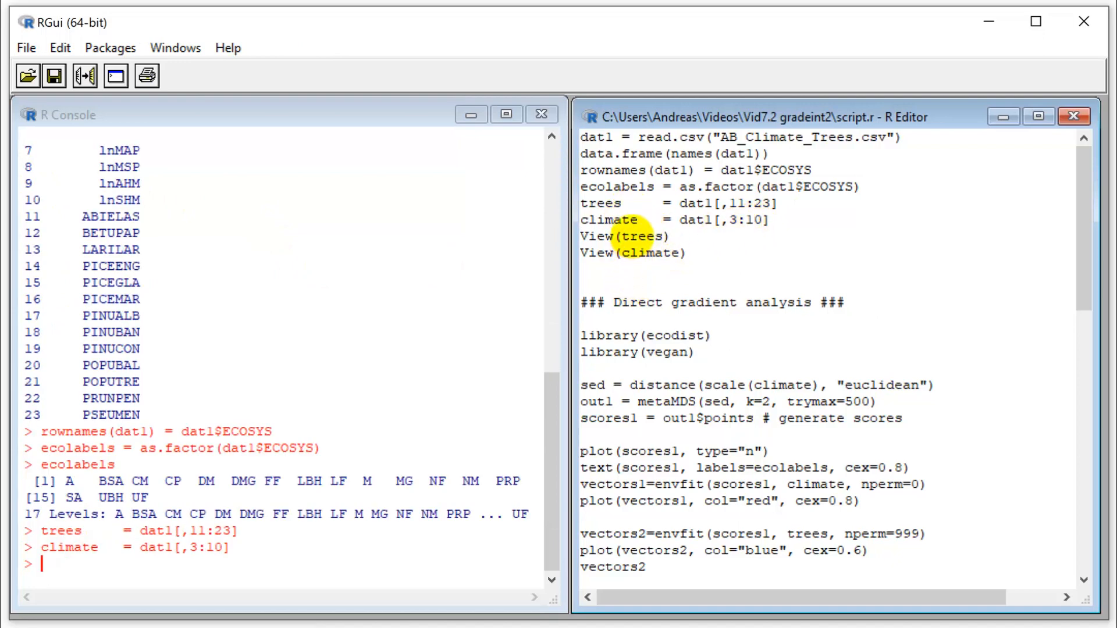
Select the View(trees) line and then the View(climate) line in the editor.
click(642, 237)
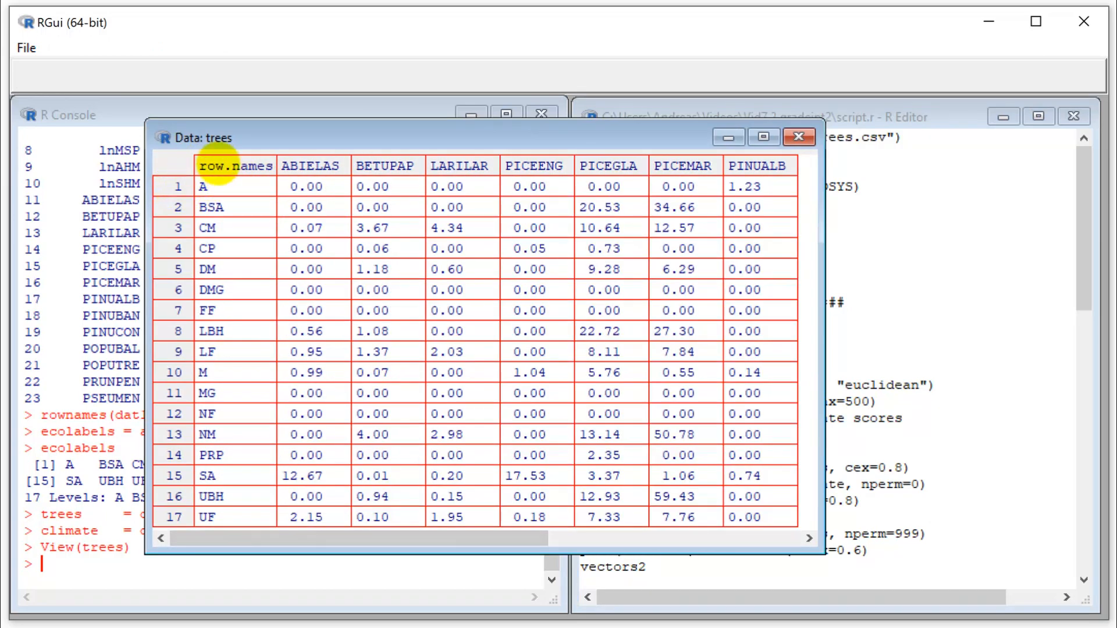
mouse_move(798, 136)
text(View(climate))
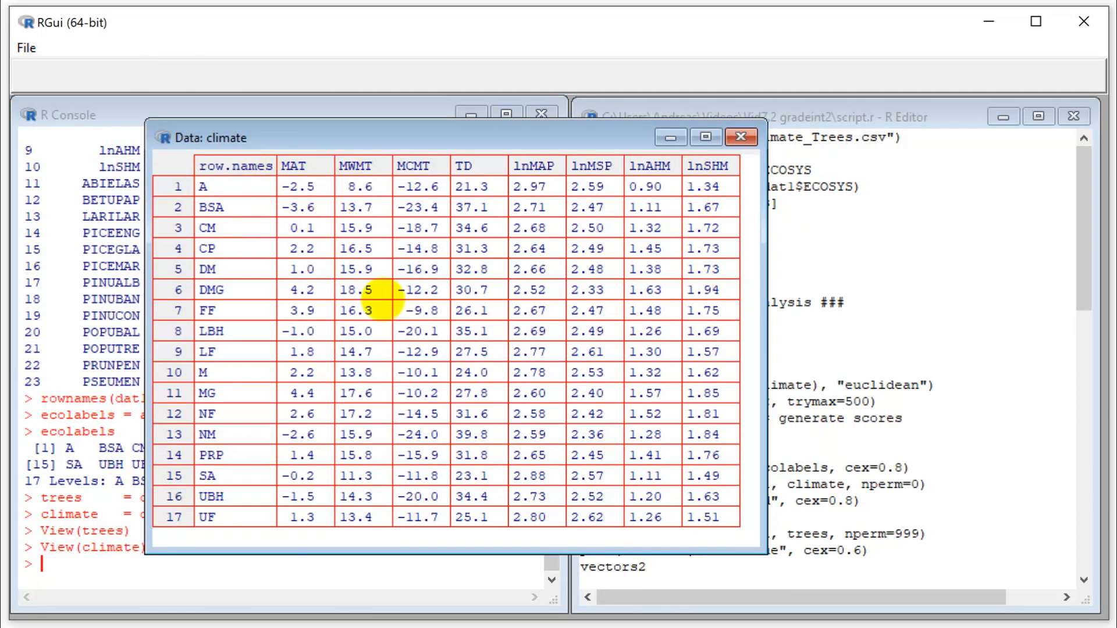
click(741, 138)
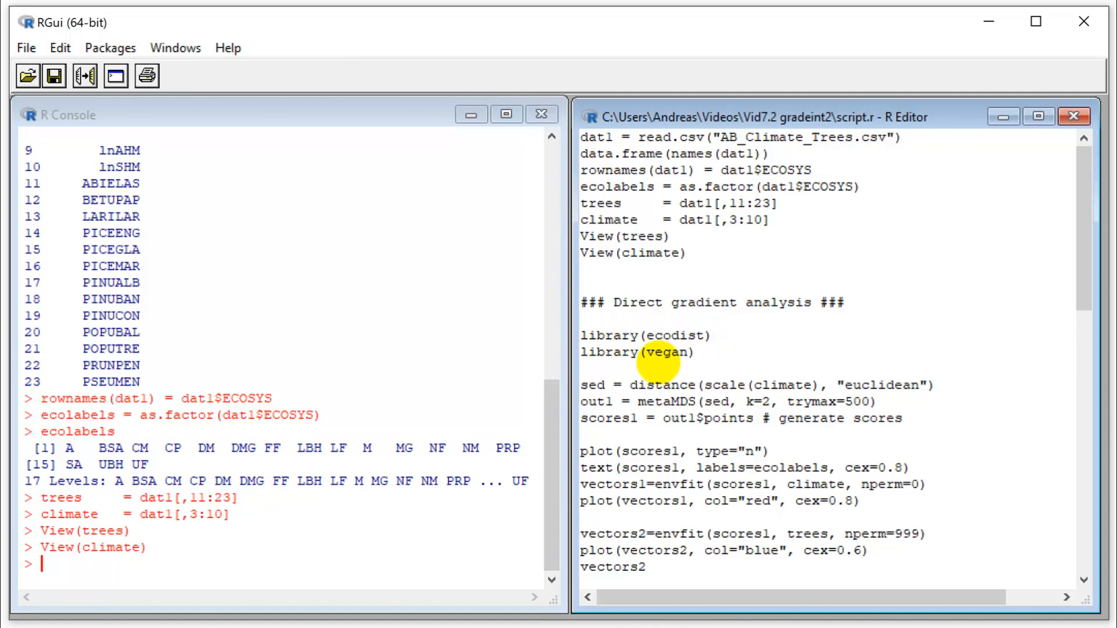
click(632, 335)
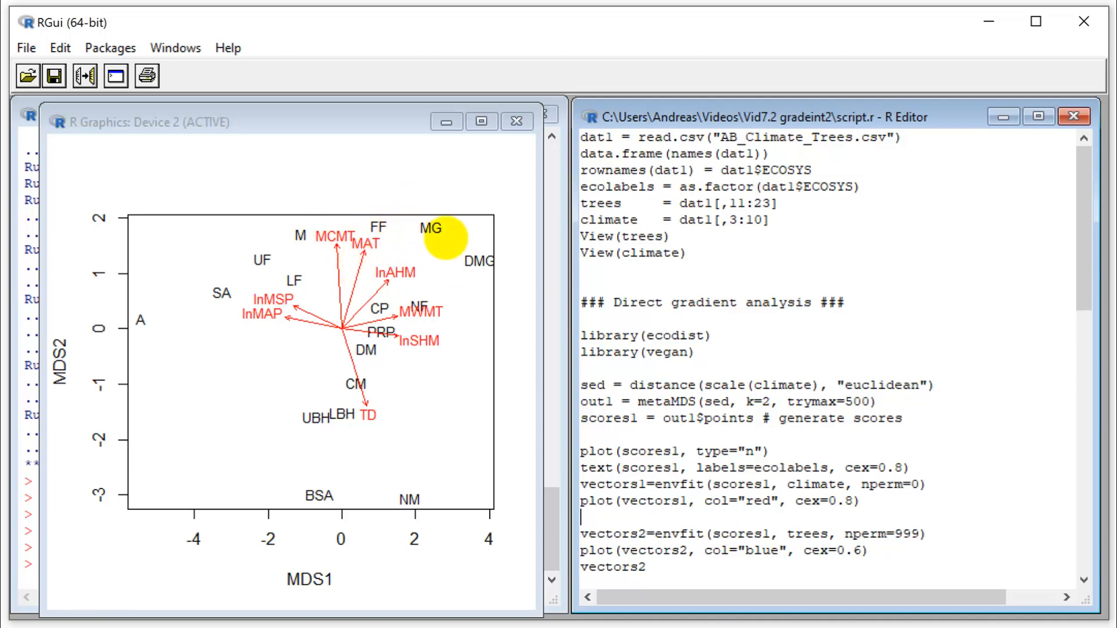
mouse_move(379, 230)
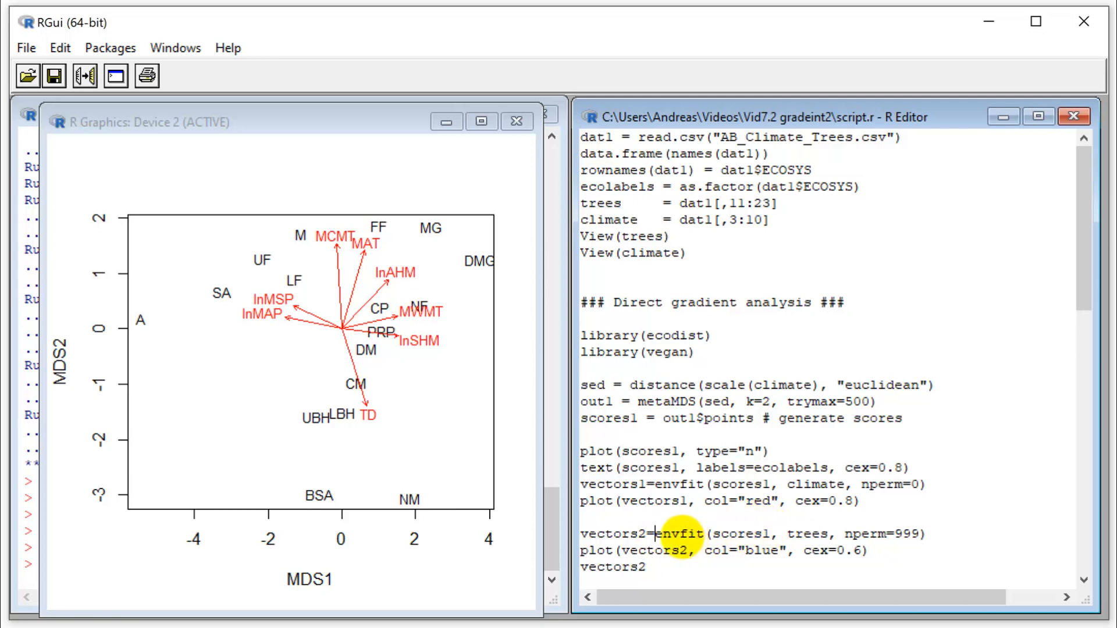
double_click(739, 534)
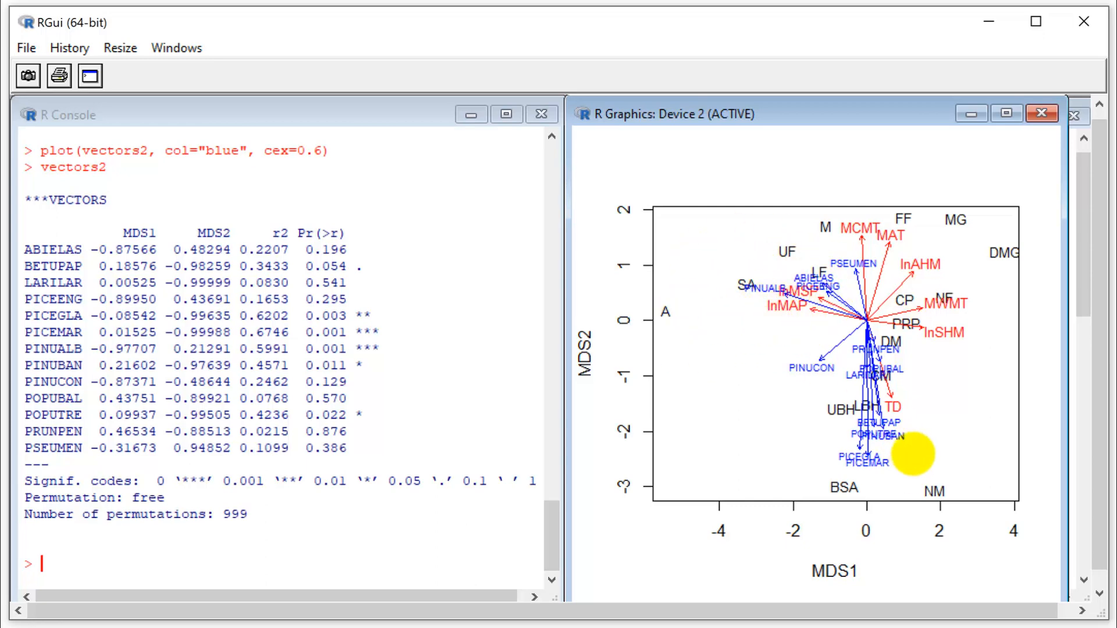
Highlight the species-fit significance table for vectors2 in the console.
drag(912, 457, 787, 310)
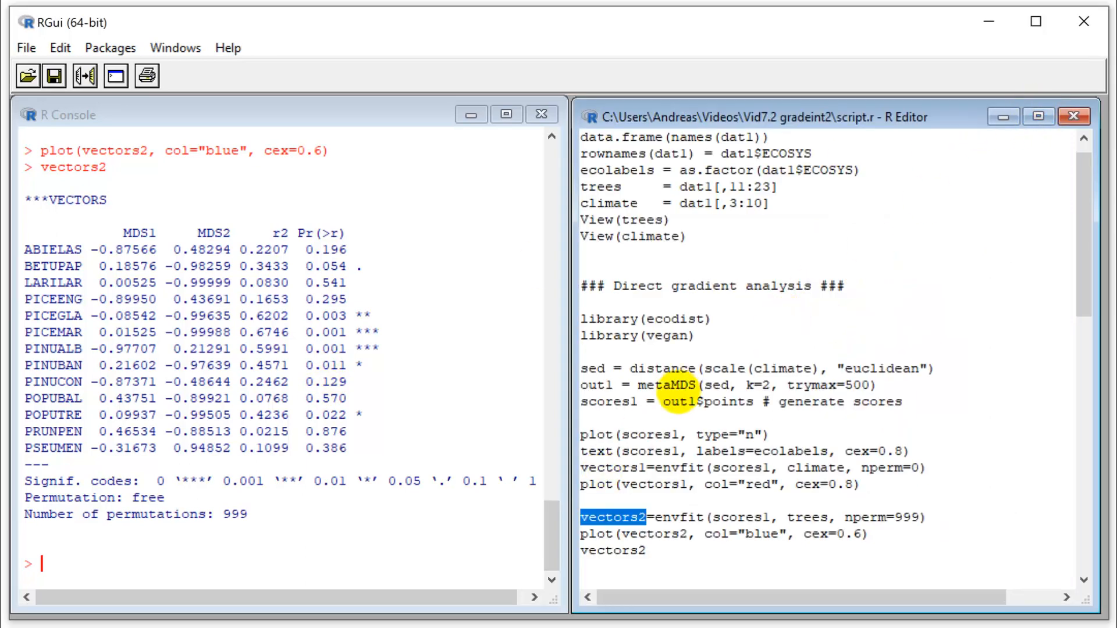
Scroll to the indirect gradient analysis section and select trees in the bc distance call.
scroll(down, 3)
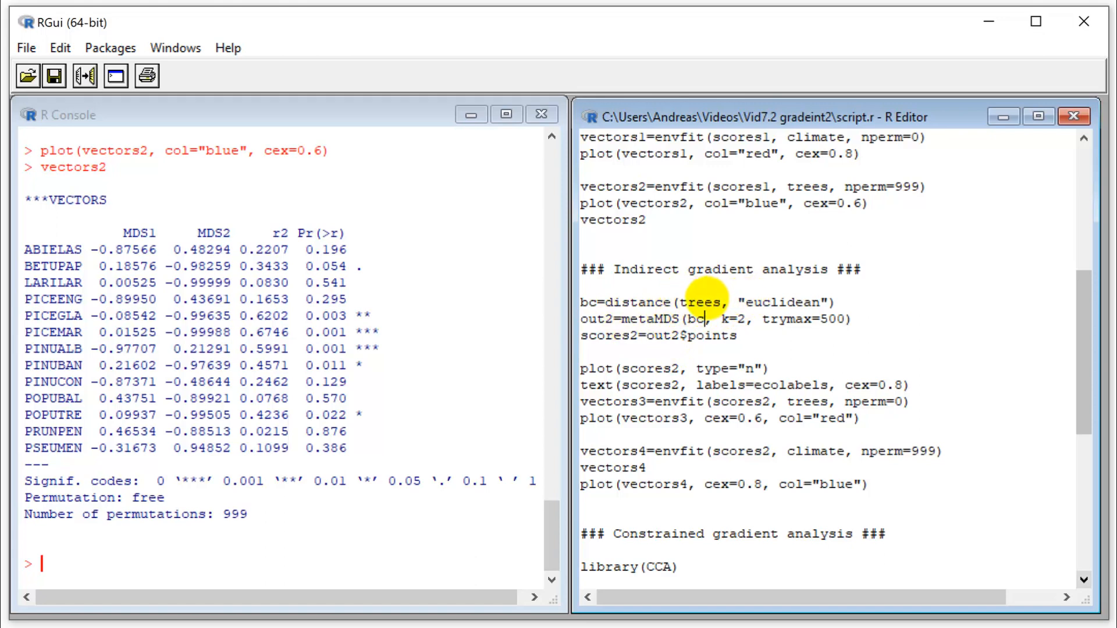
double_click(703, 302)
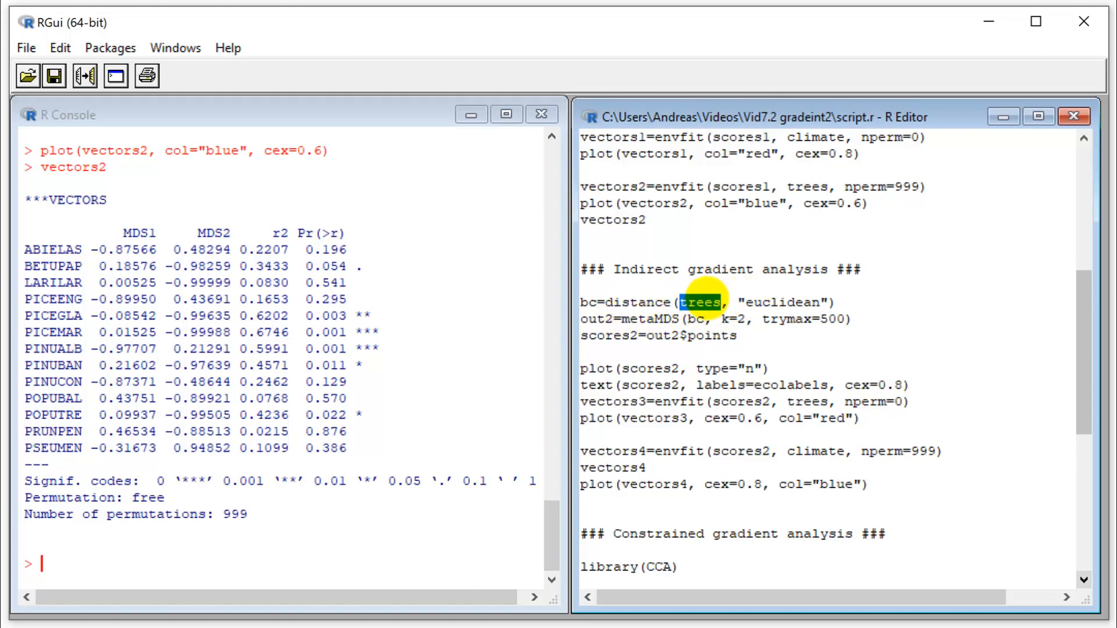
click(663, 302)
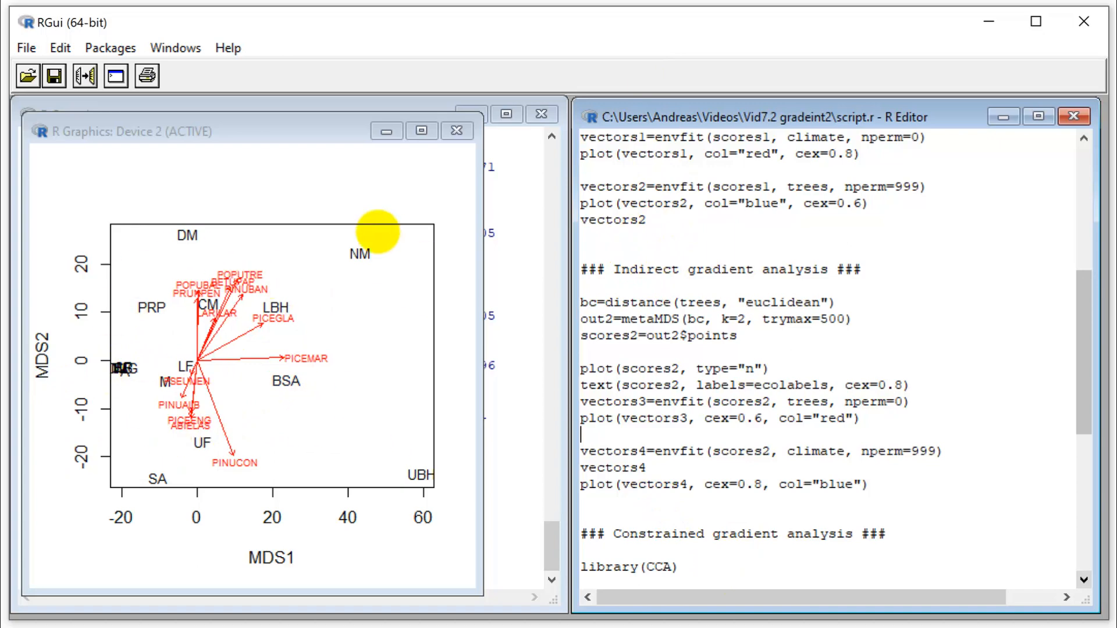
mouse_move(117, 381)
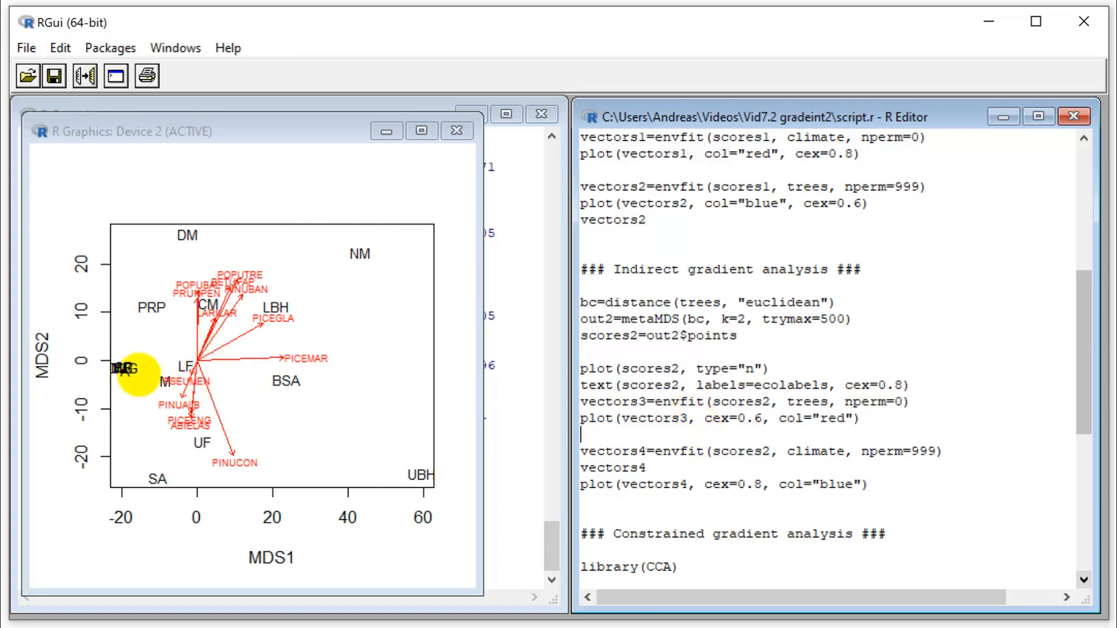
mouse_move(150, 455)
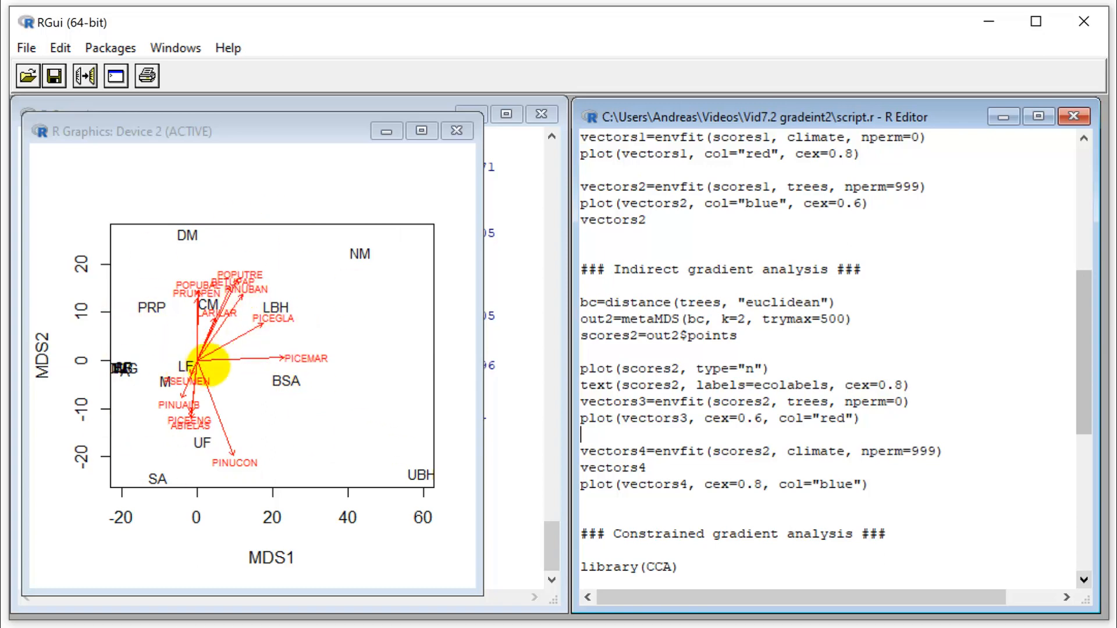
Select the word trees in the distance call before rerunning the ordination lines.
double_click(702, 303)
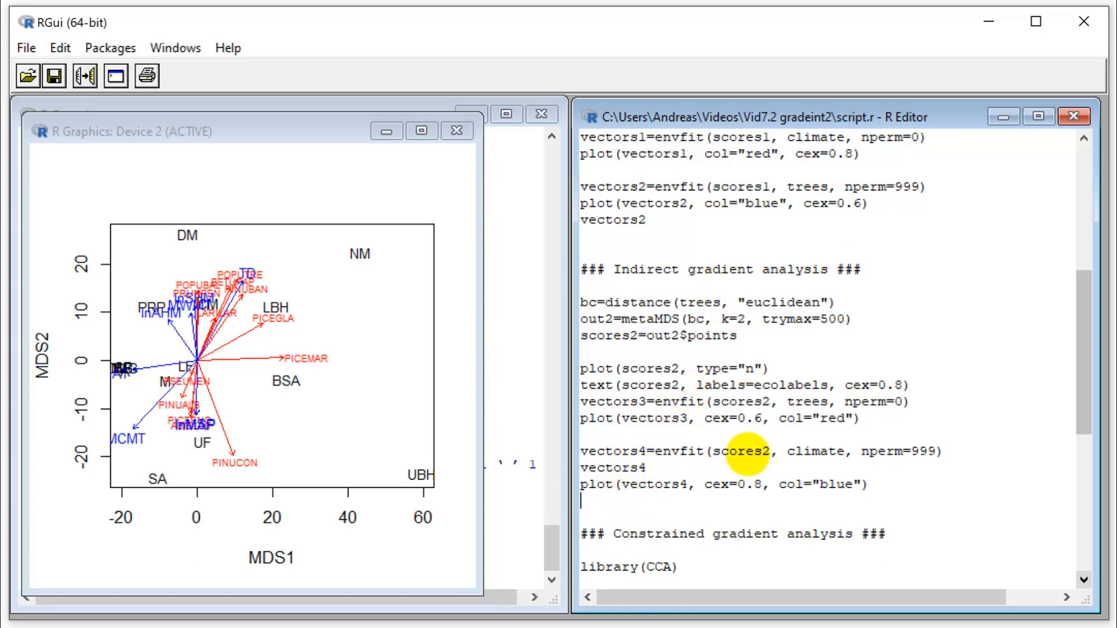
mouse_move(504, 427)
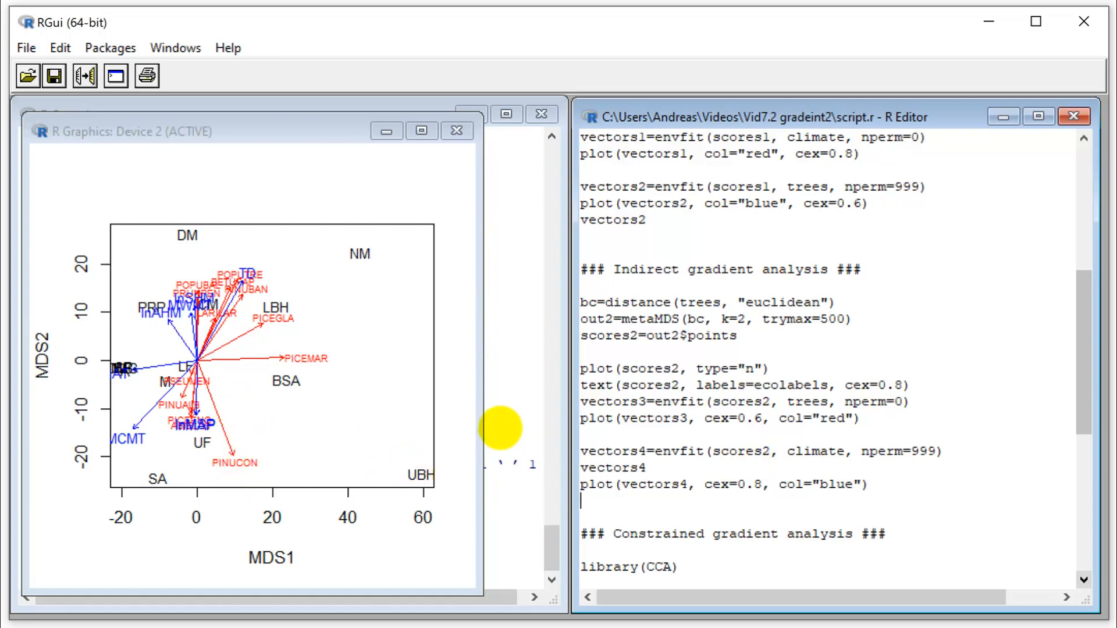
mouse_move(207, 399)
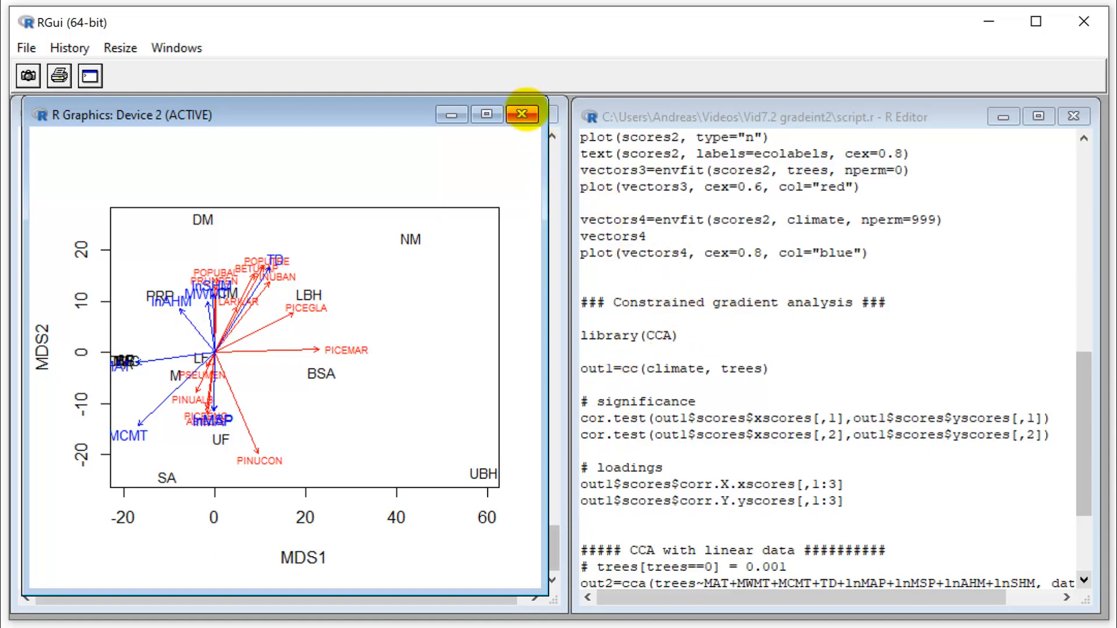
Close the NMDS biplot window and run the canonical correlation line in the console.
click(522, 113)
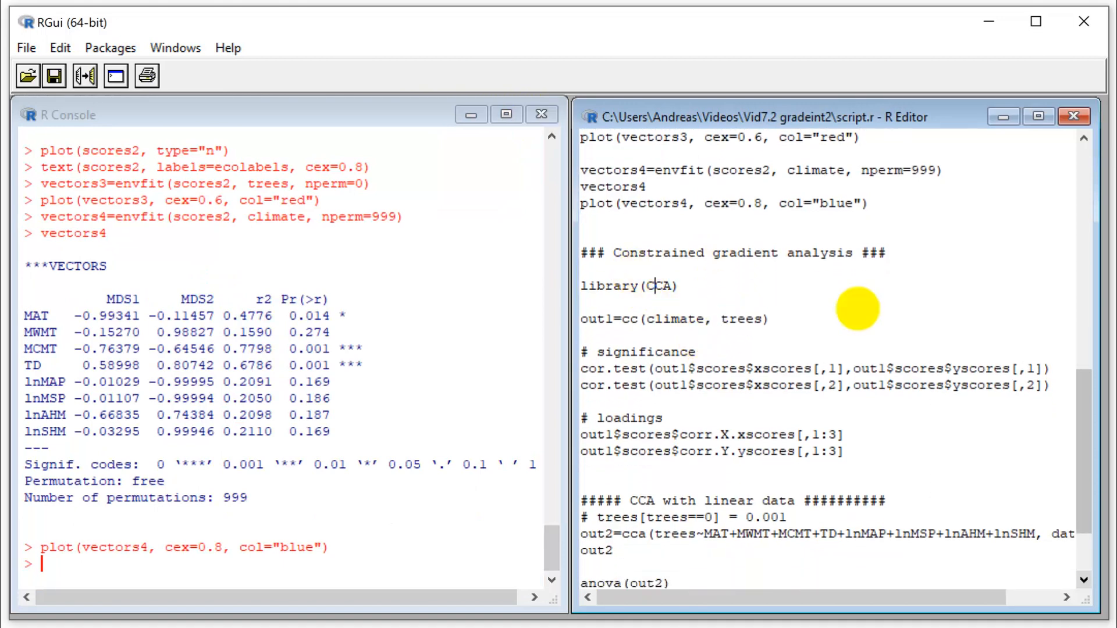
key(Return)
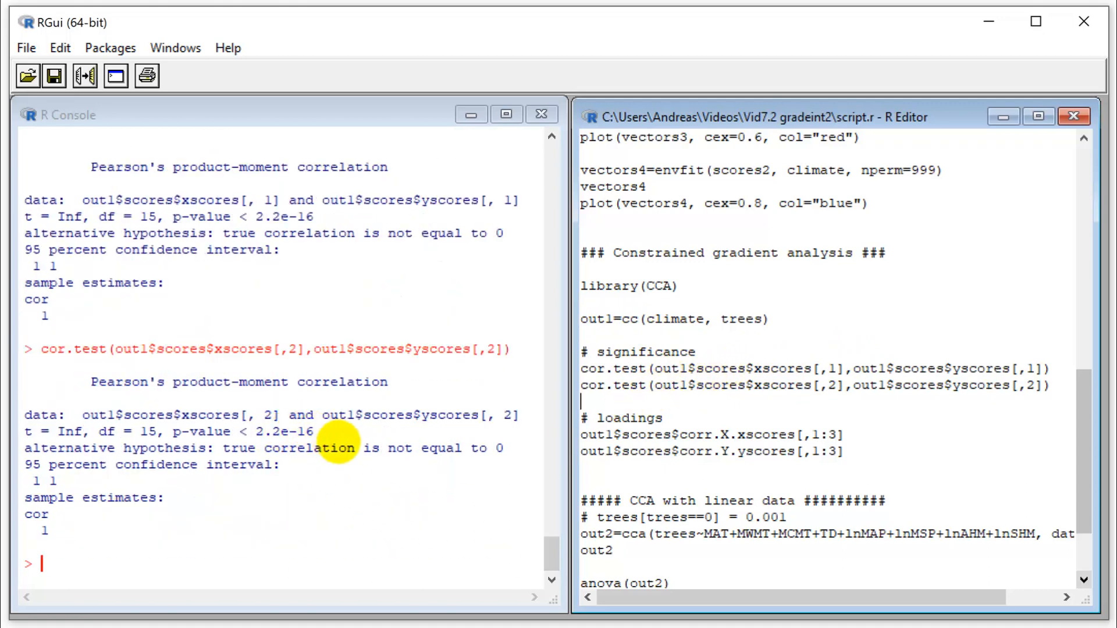
mouse_move(619, 449)
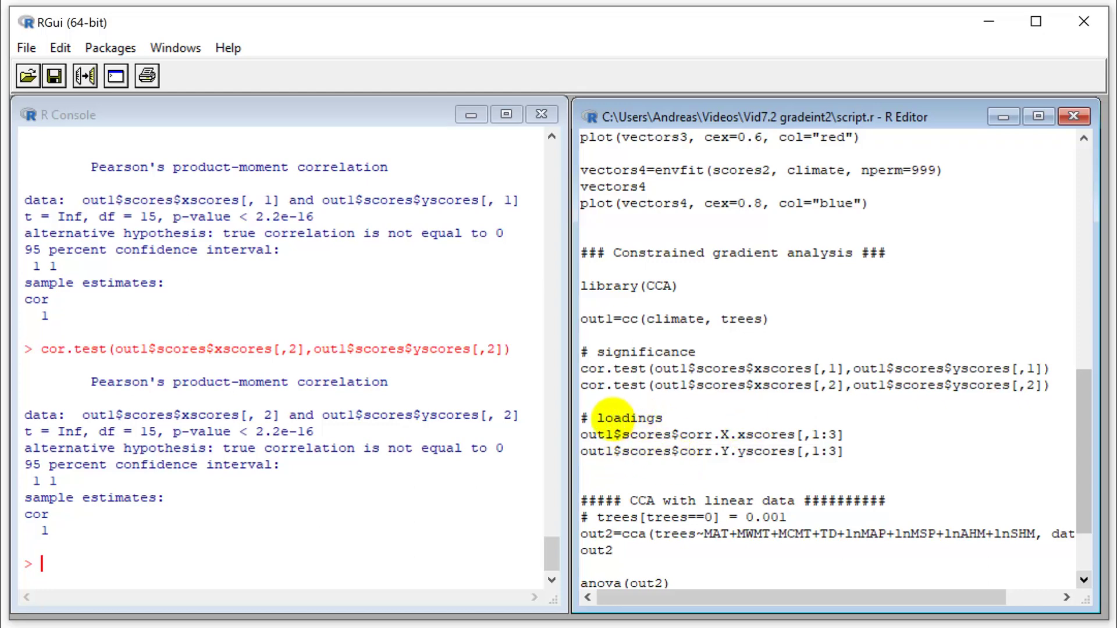
Select the corr.X.xscores loadings command to add a leading minus sign.
double_click(630, 417)
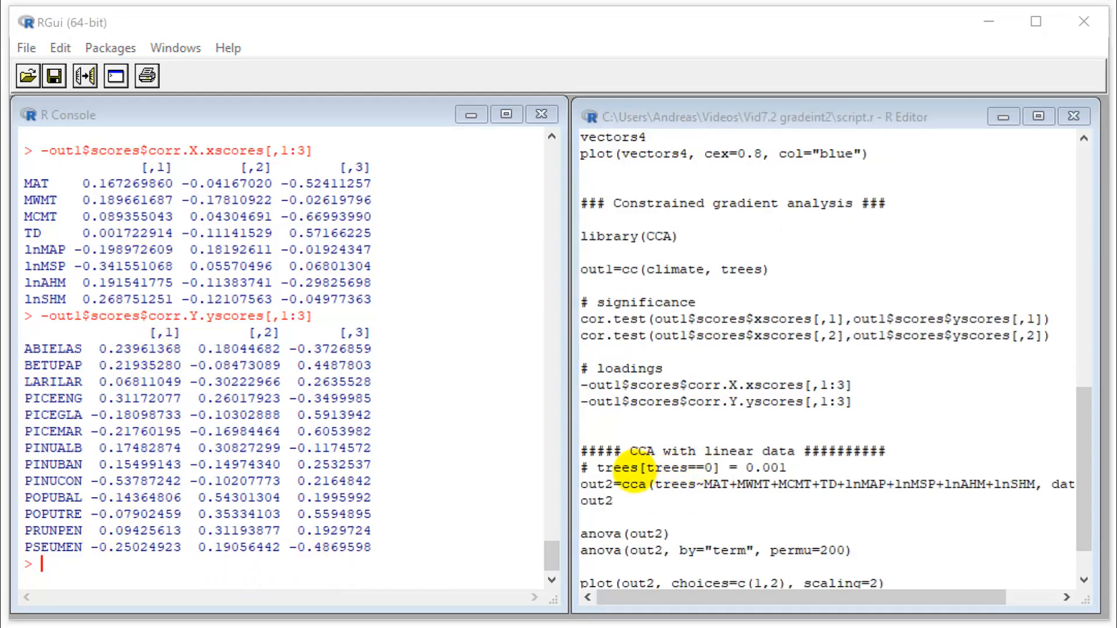
mouse_move(779, 487)
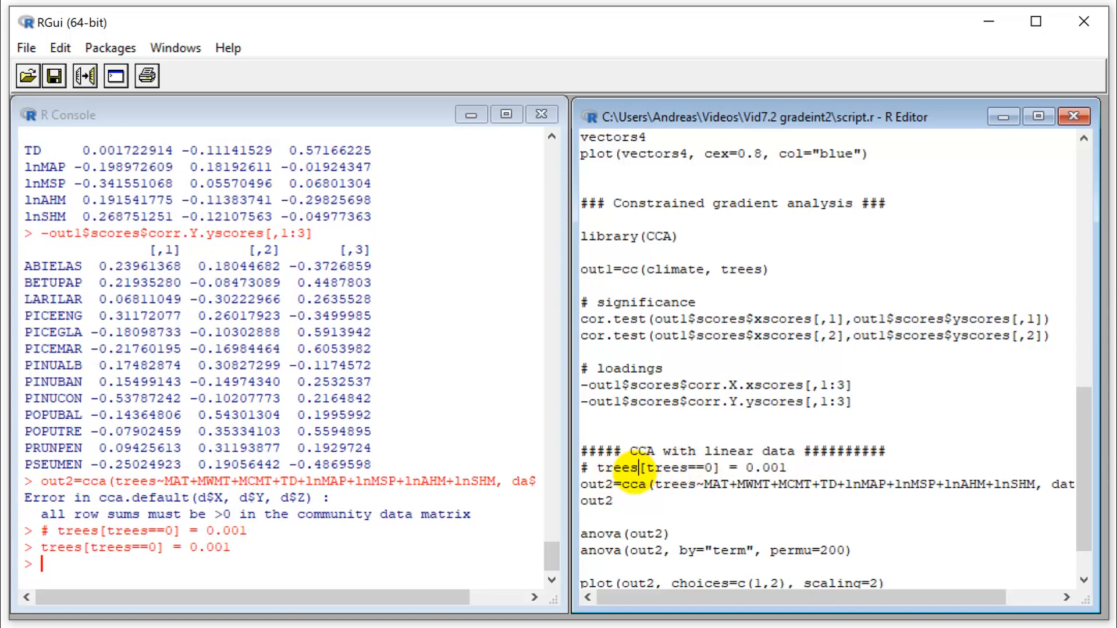
Select the out2=cca(...) line in the editor for re-submission.
double_click(617, 467)
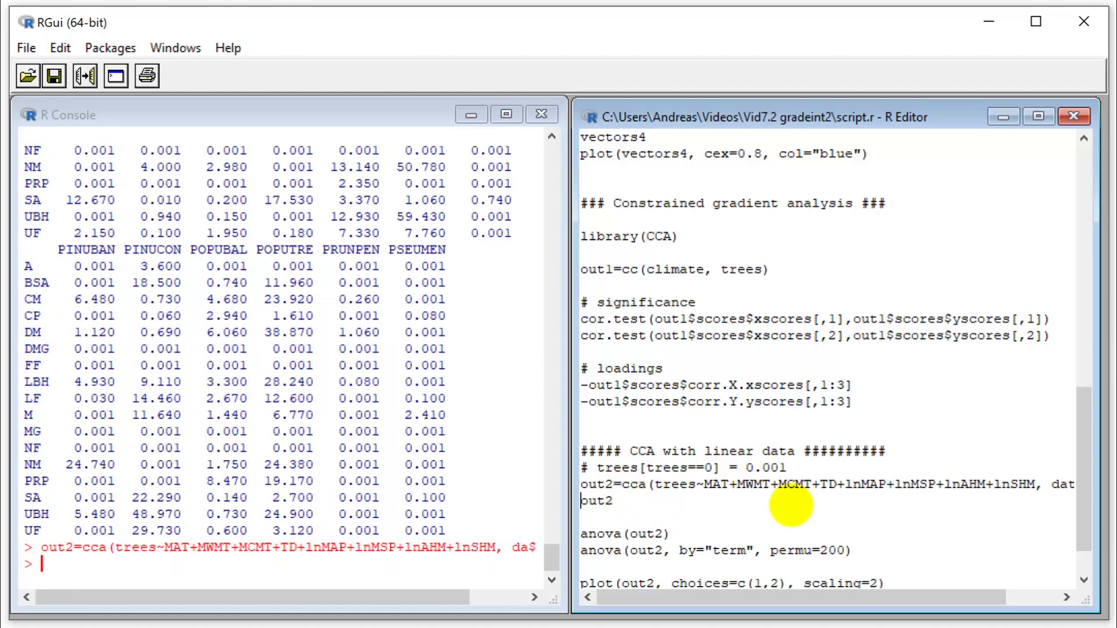
mouse_move(762, 511)
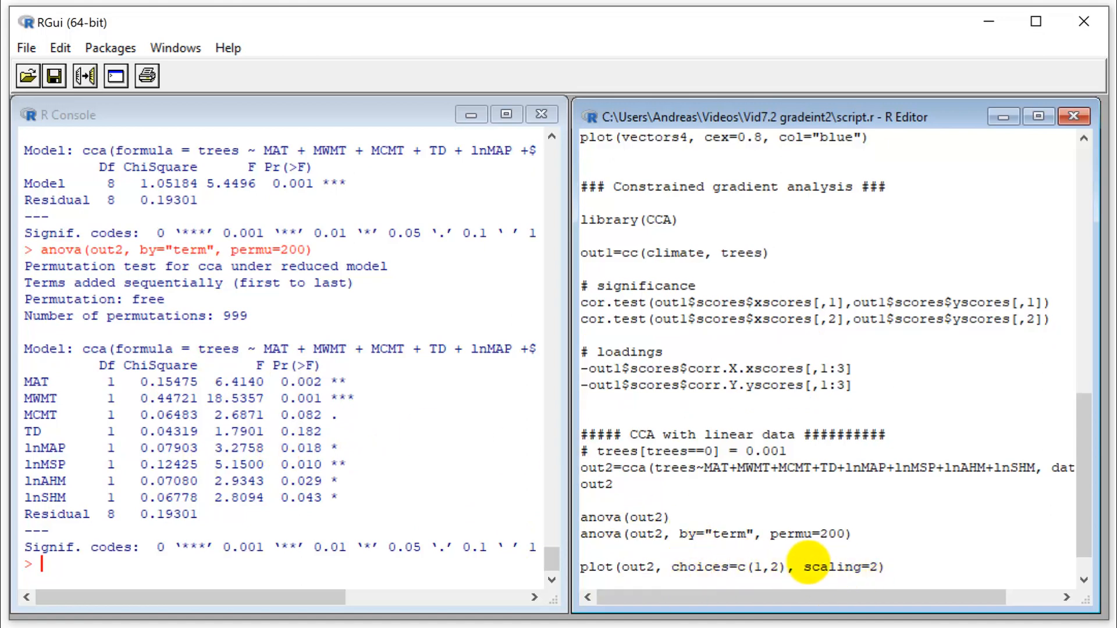
Run the plot command drawing the CCA biplot of ecosystems, species and climate vectors.
key(Return)
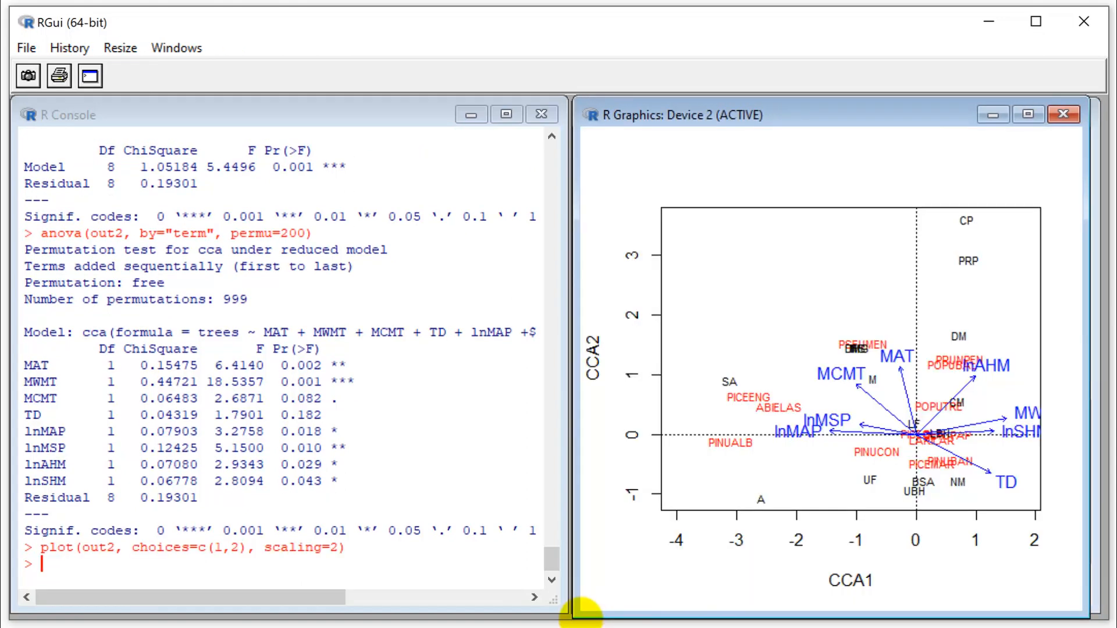
mouse_move(576, 276)
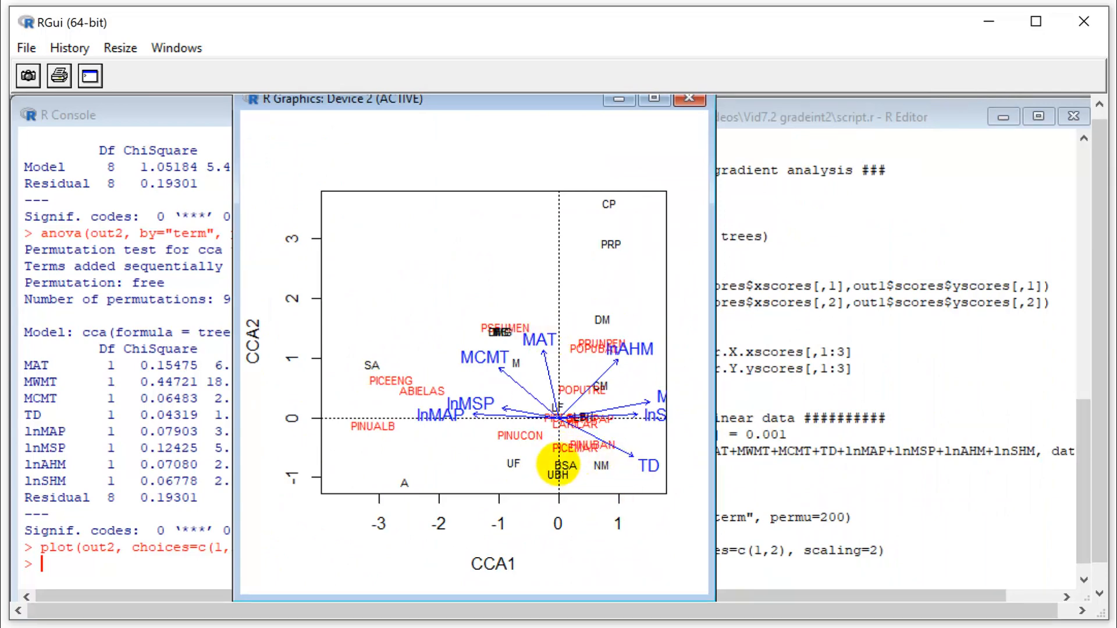
mouse_move(604, 467)
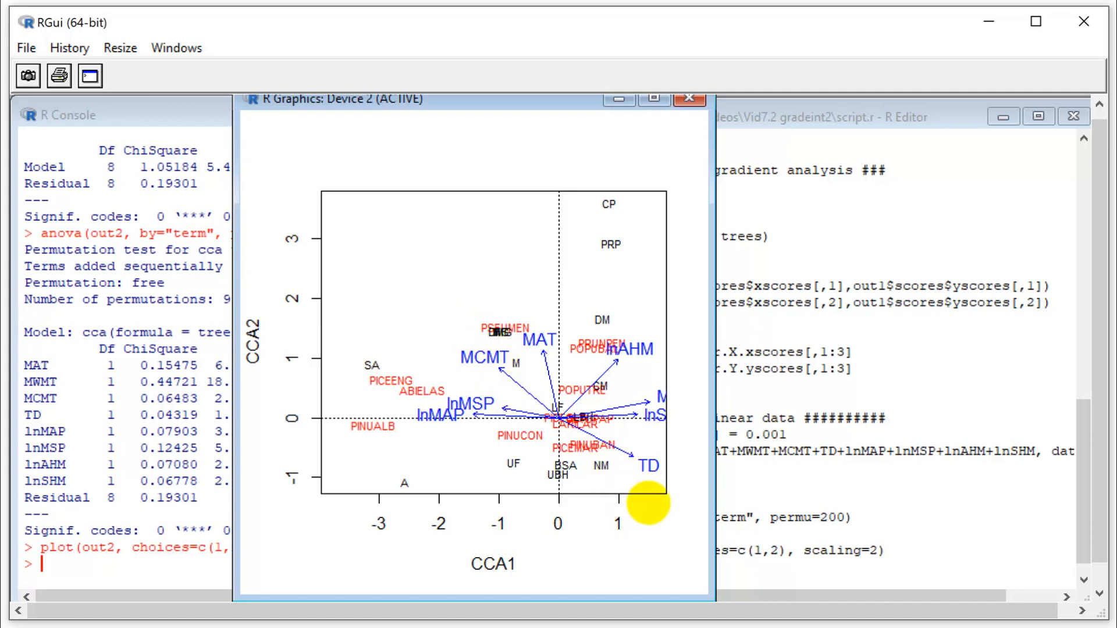
mouse_move(609, 466)
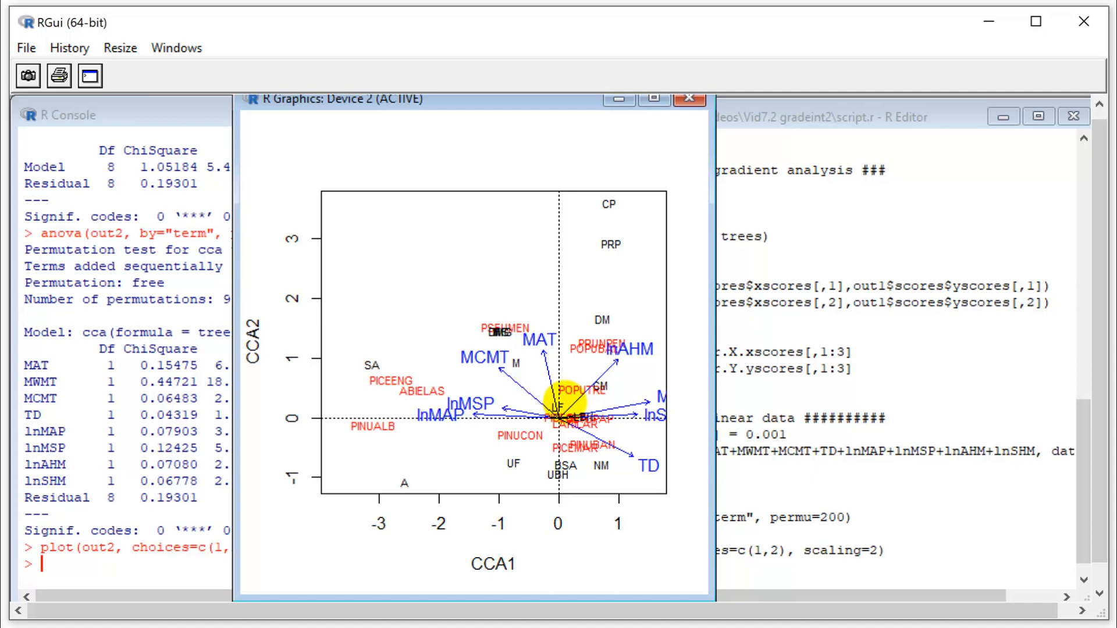
mouse_move(549, 377)
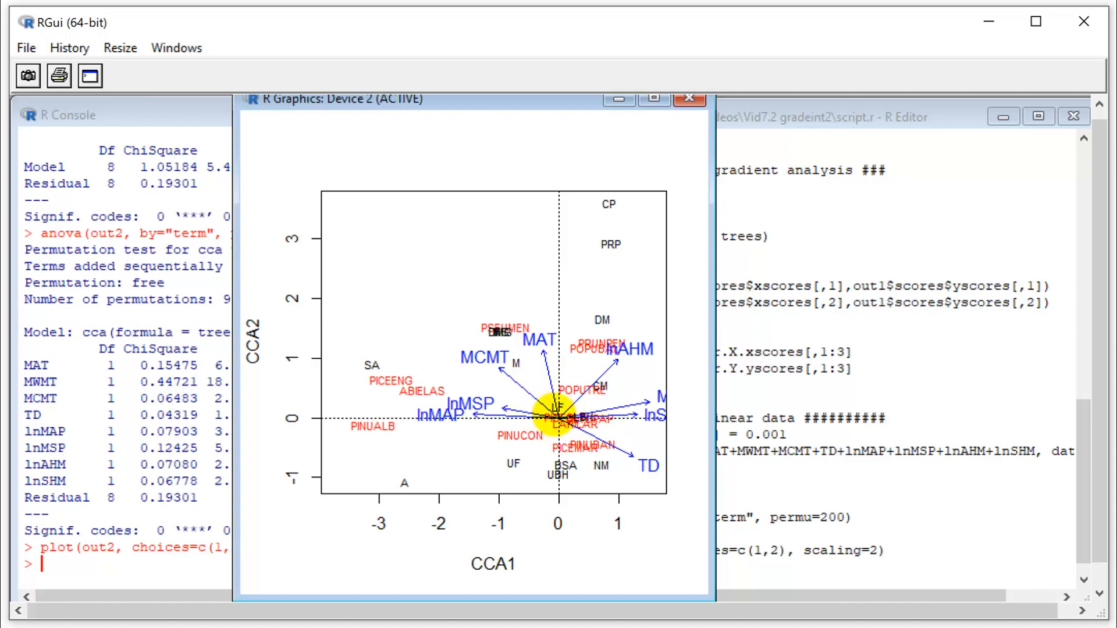
mouse_move(557, 384)
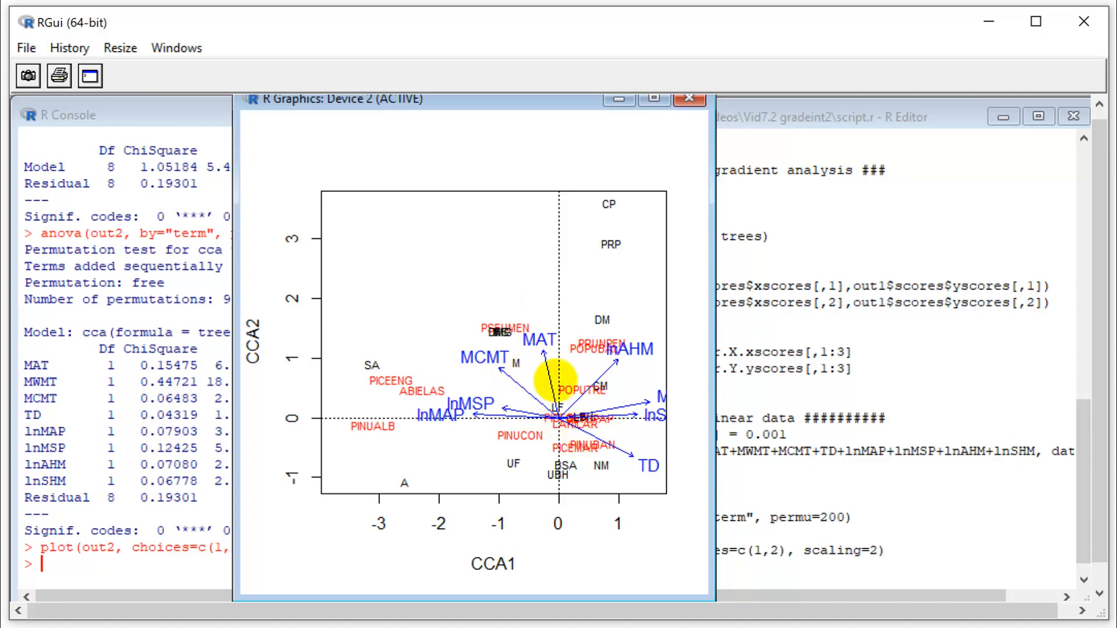